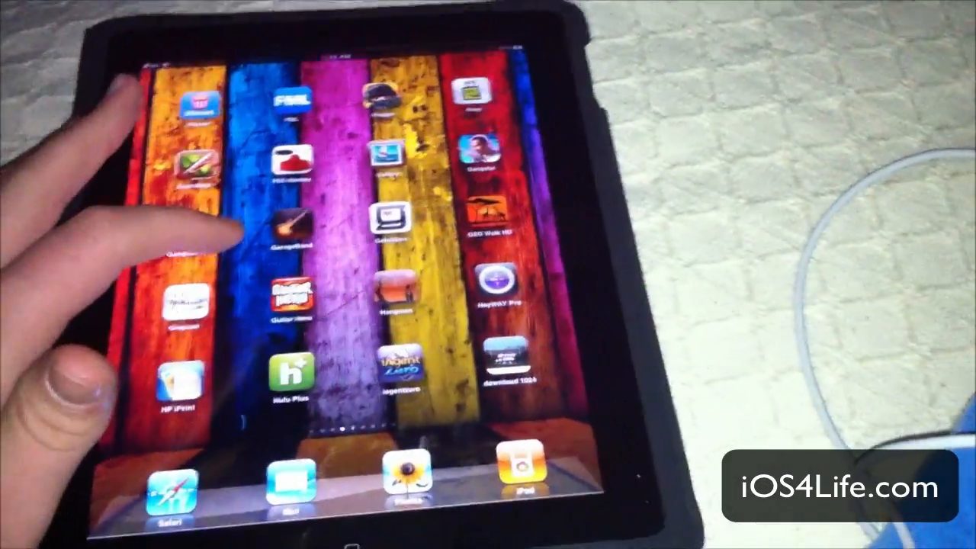
- Launch Cydia from the second home screen page, reaching its 'Who Are You?' prompt
scroll(left, 3)
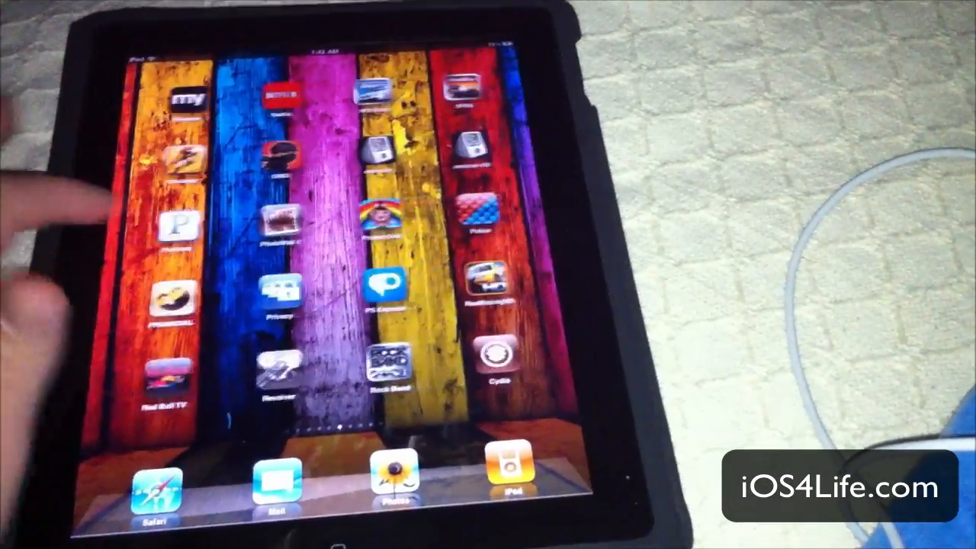
click(494, 358)
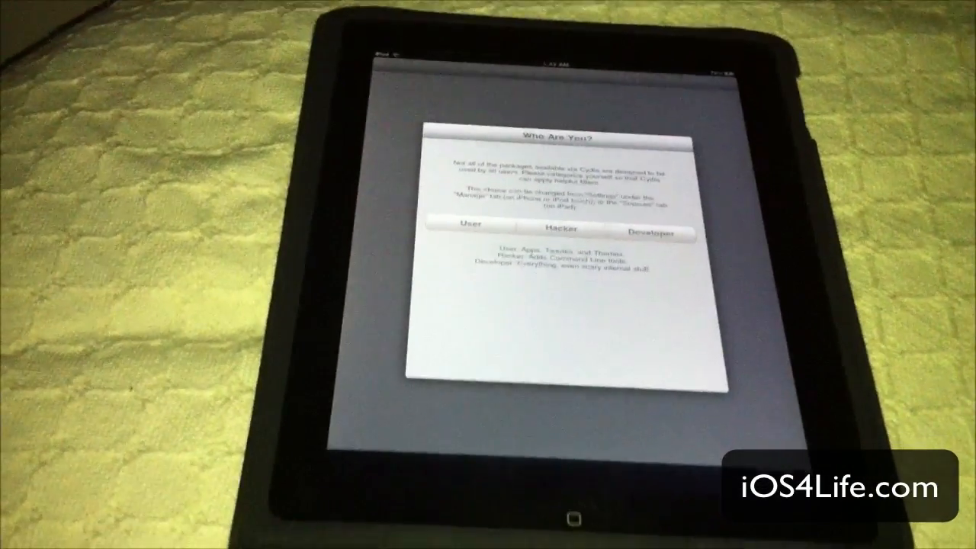